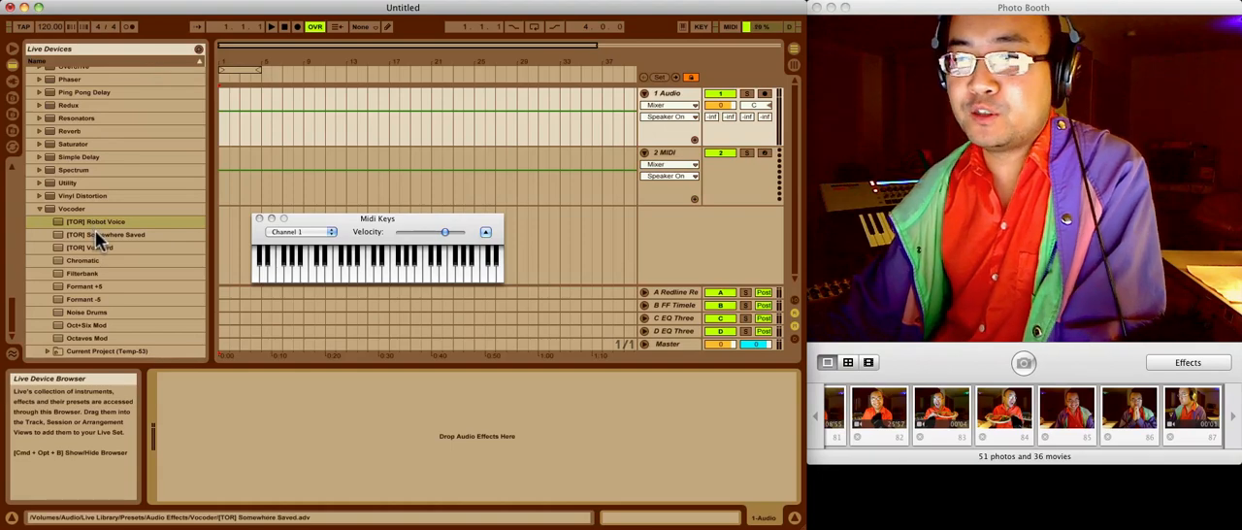
Load the Vocoder Robot Voice preset from Live Devices onto the 1 Audio track
left_click(97, 221)
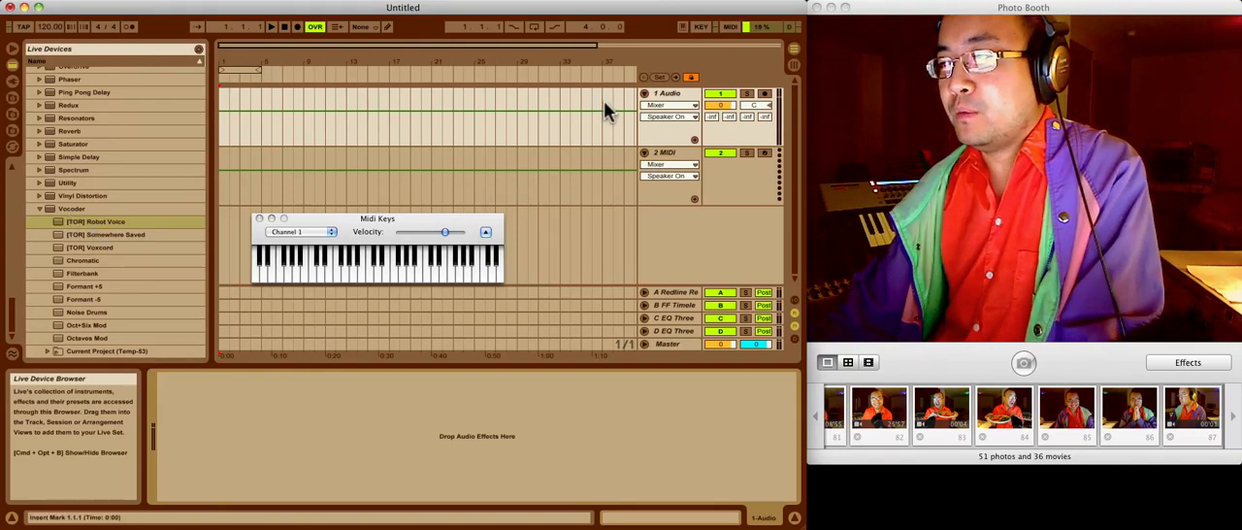
left_click(664, 152)
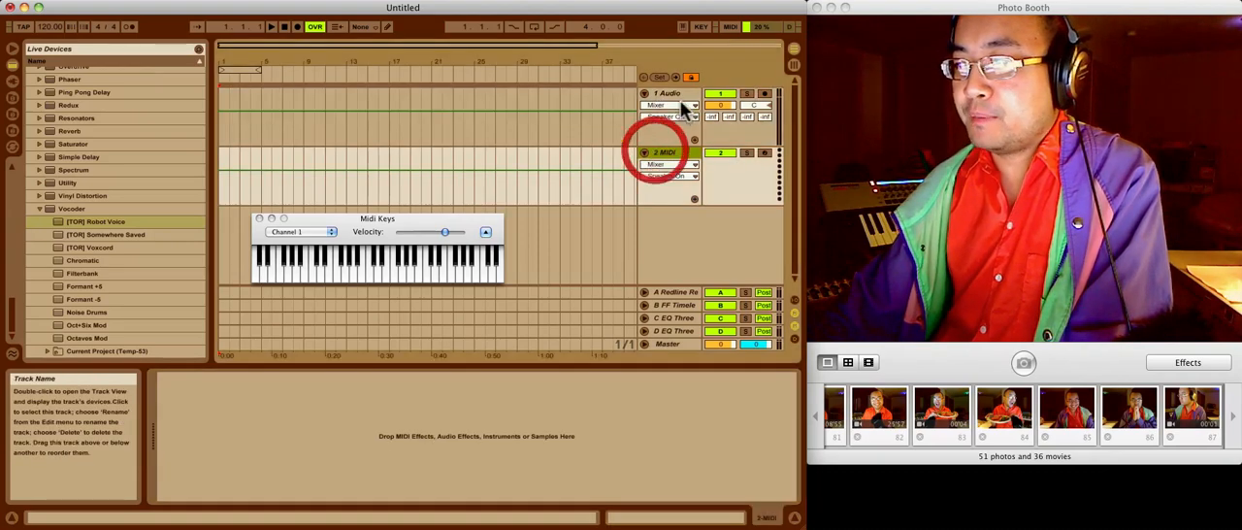
left_click(97, 221)
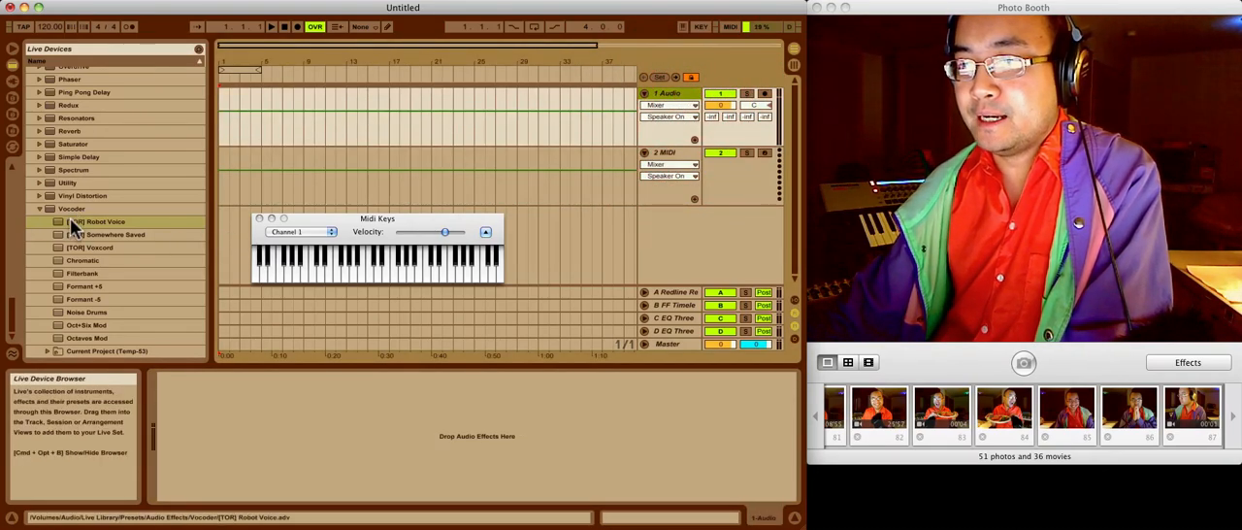
left_click(97, 221)
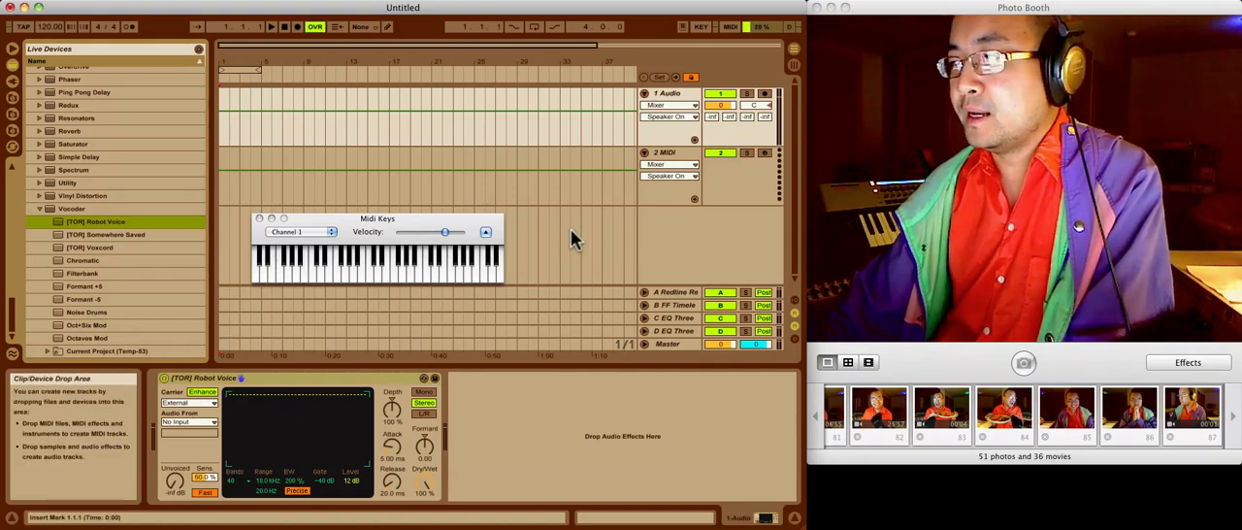
Load the first Analog Synth Lead preset (Lead-Ritu) onto the MIDI track
left_click(89, 249)
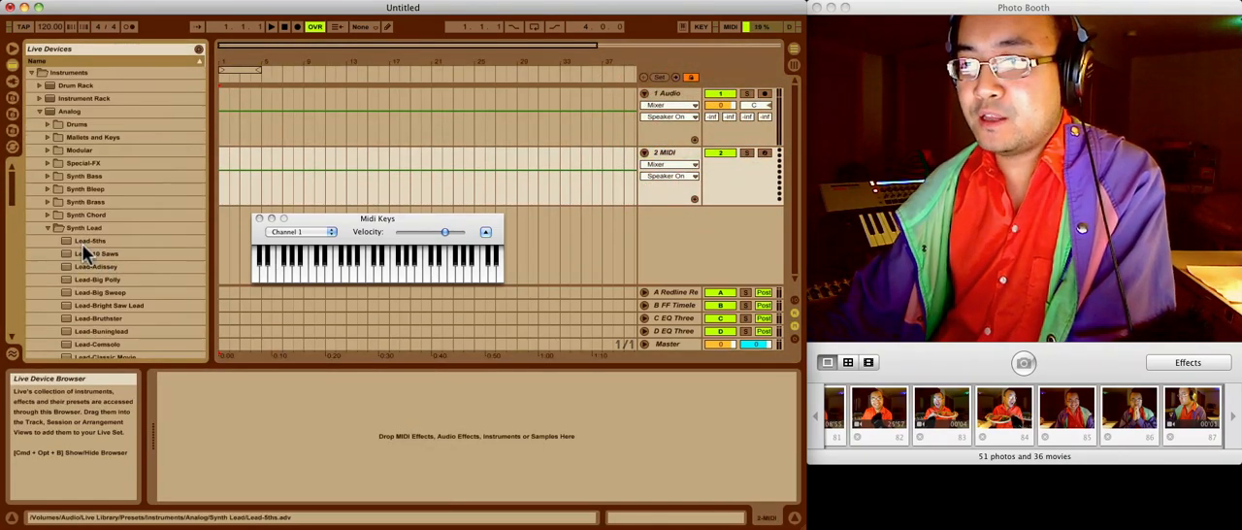
left_click(89, 240)
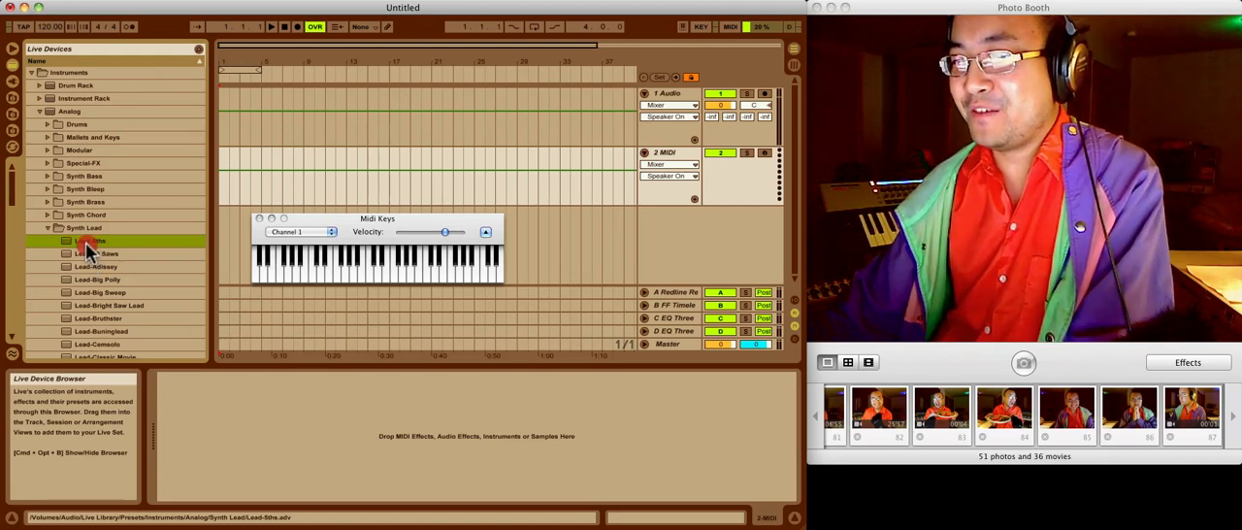
double_click(89, 241)
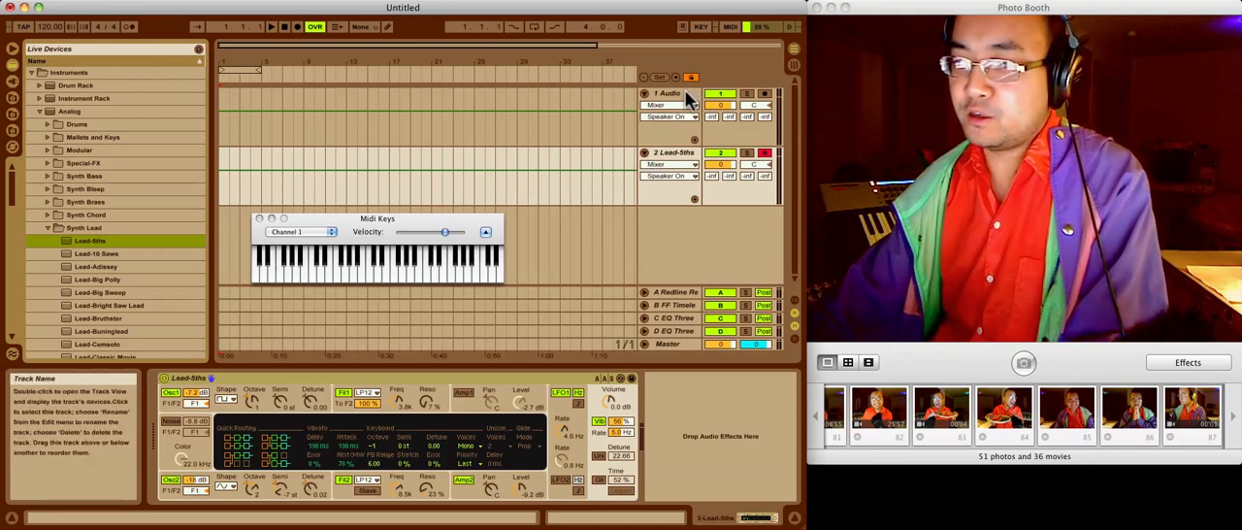
Select the Audio track to show the Robot Voice vocoder for carrier routing
left_click(667, 93)
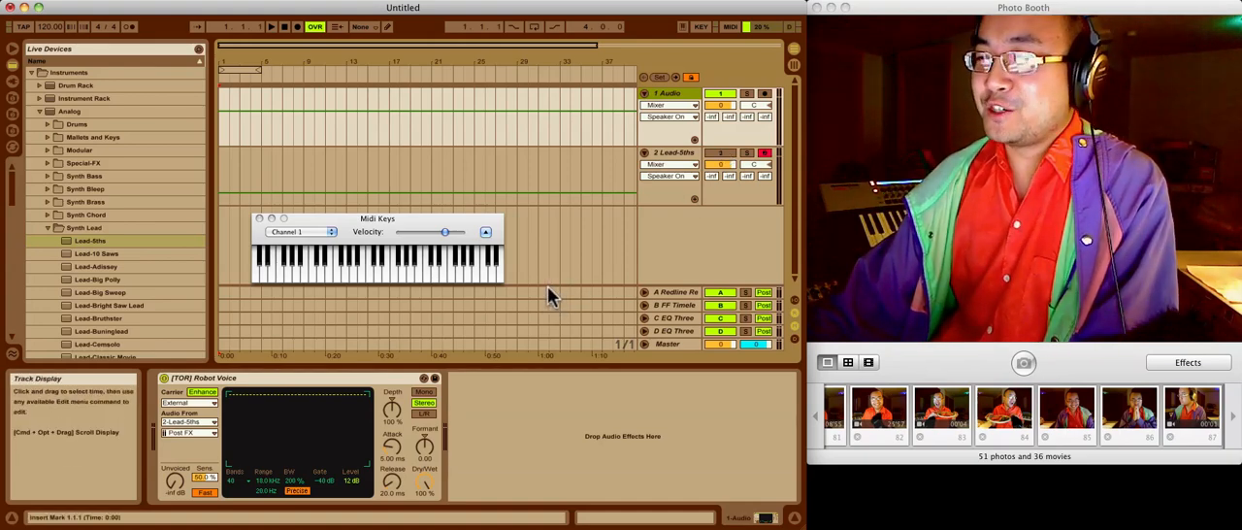
scroll("down", 3)
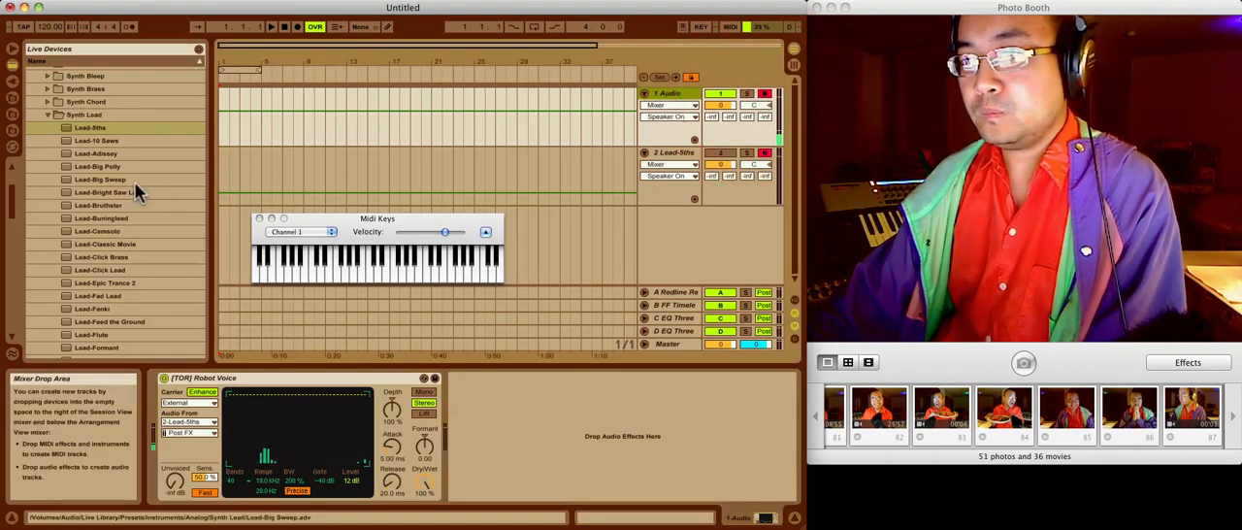
Swap the MIDI track's Lead-Ritu for the Lead-Airbeezy Synth Lead preset
left_click(667, 151)
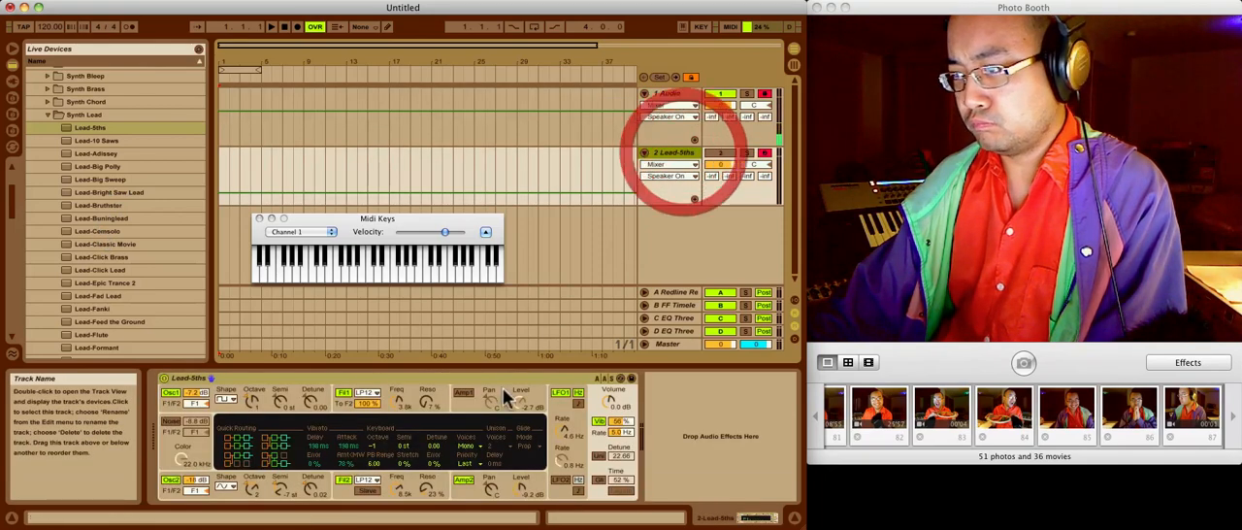
left_click(93, 151)
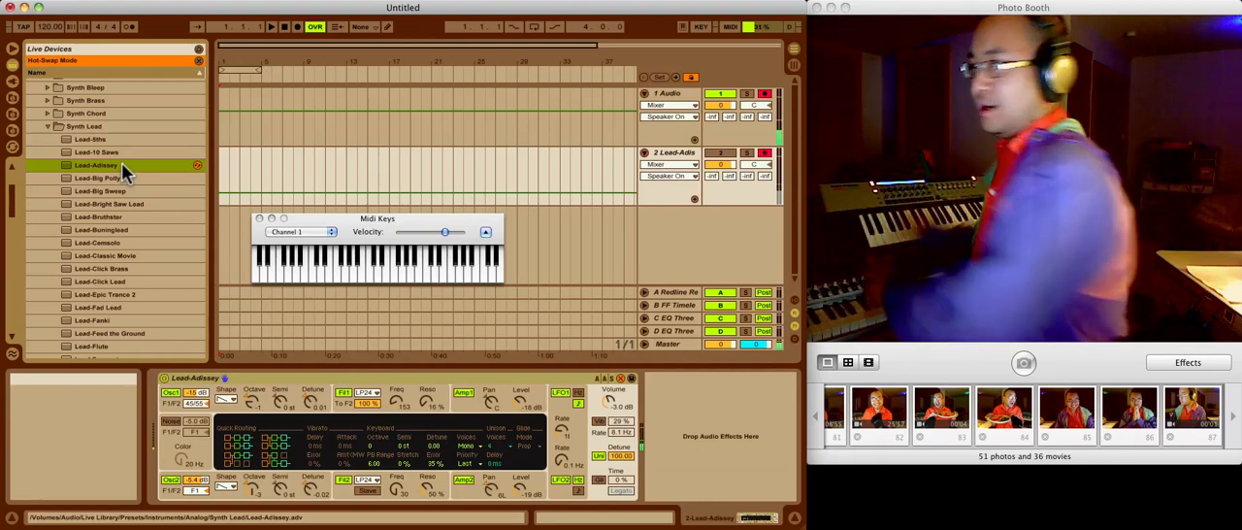
Audition Lead-Big Polly, then leave Lead-Epic Trance 2 loaded on the MIDI track
left_click(97, 178)
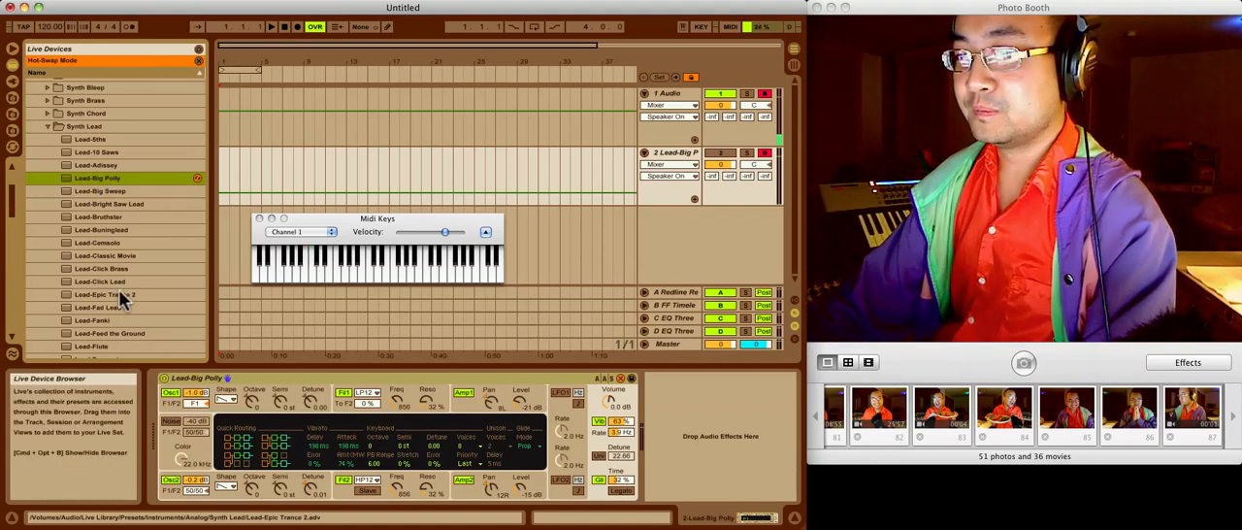
left_click(101, 295)
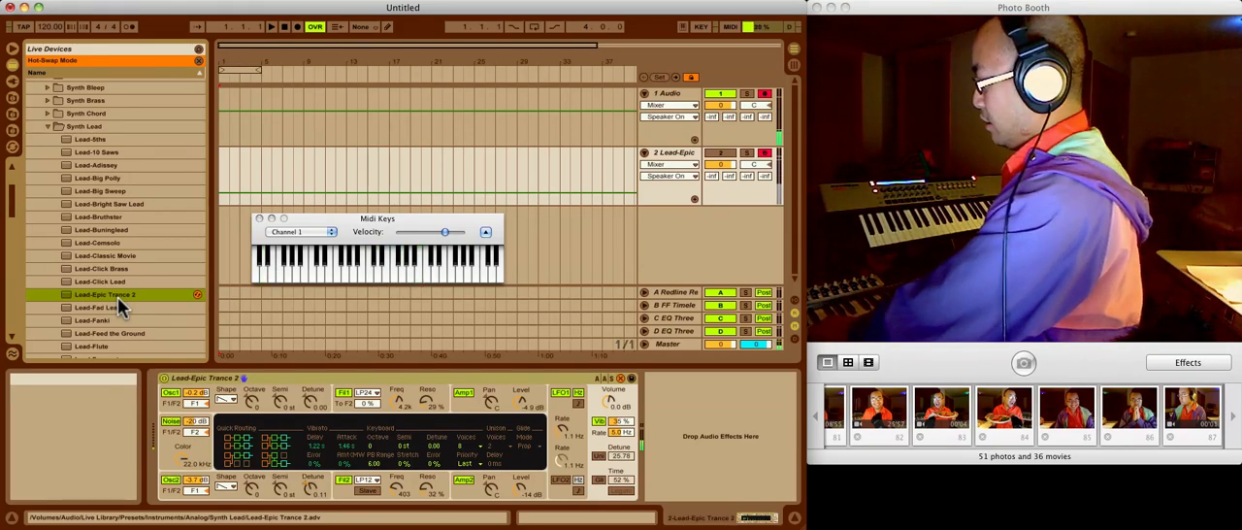
left_click(425, 272)
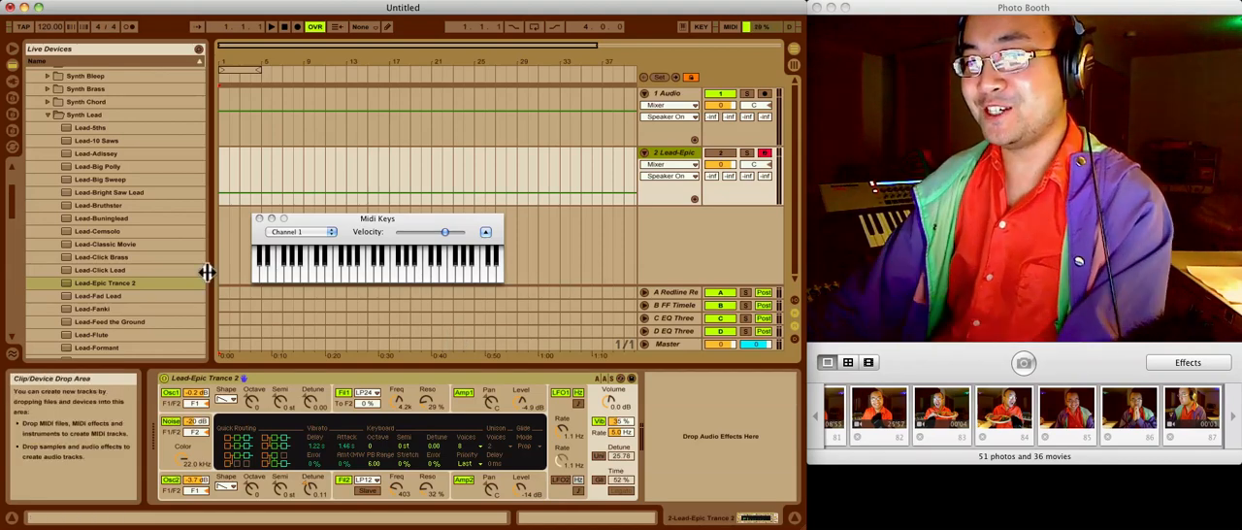
Set the Audio track's monitoring and arm it, then load Lead-Liquid Acid and Lead-Polish Squareglide
scroll("down", 3)
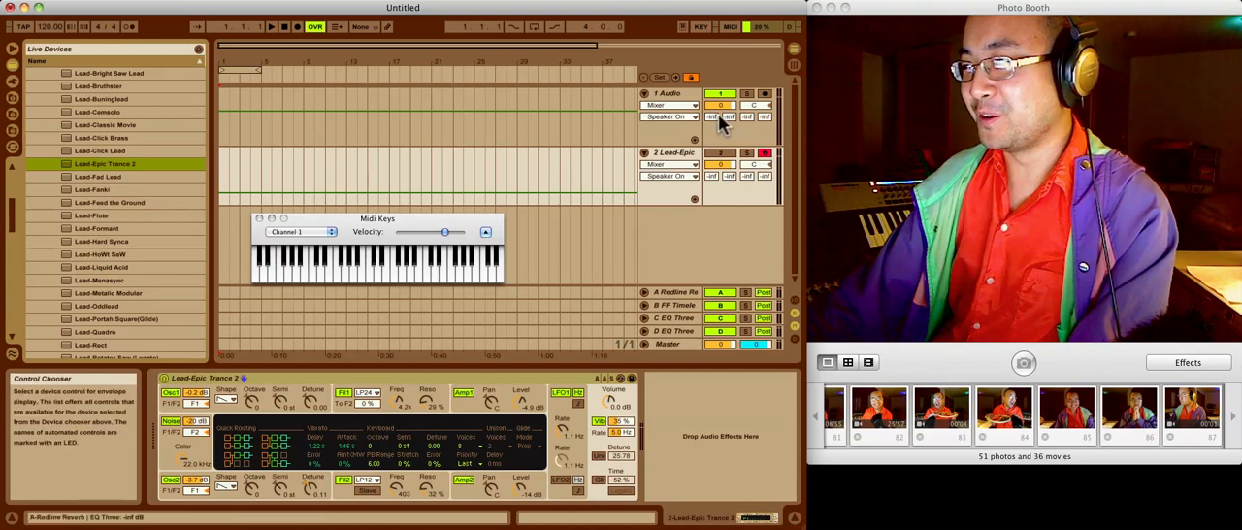
left_click(765, 93)
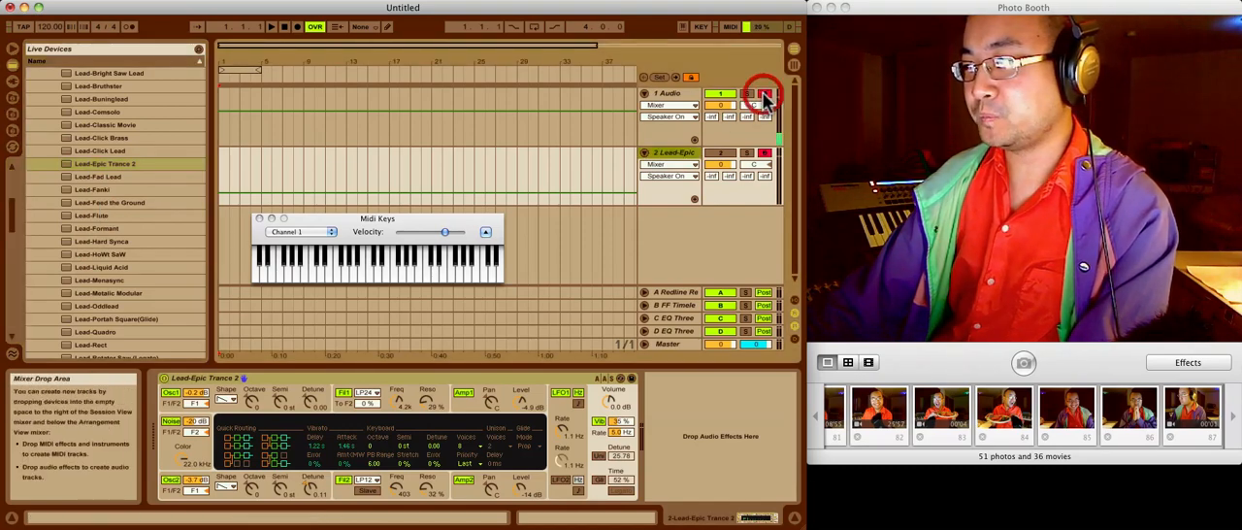
left_click(108, 202)
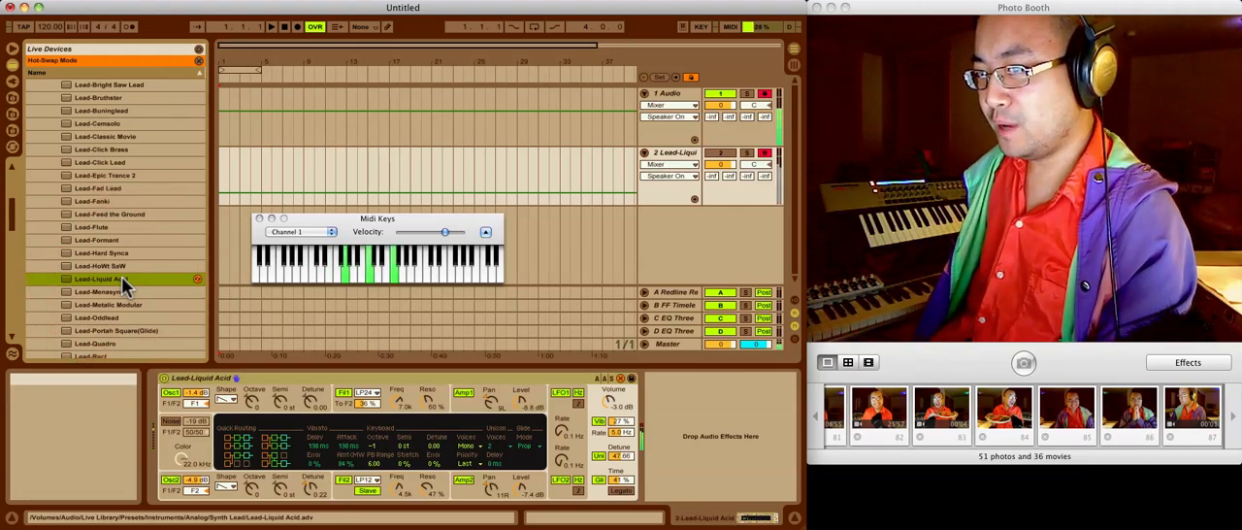
left_click(107, 330)
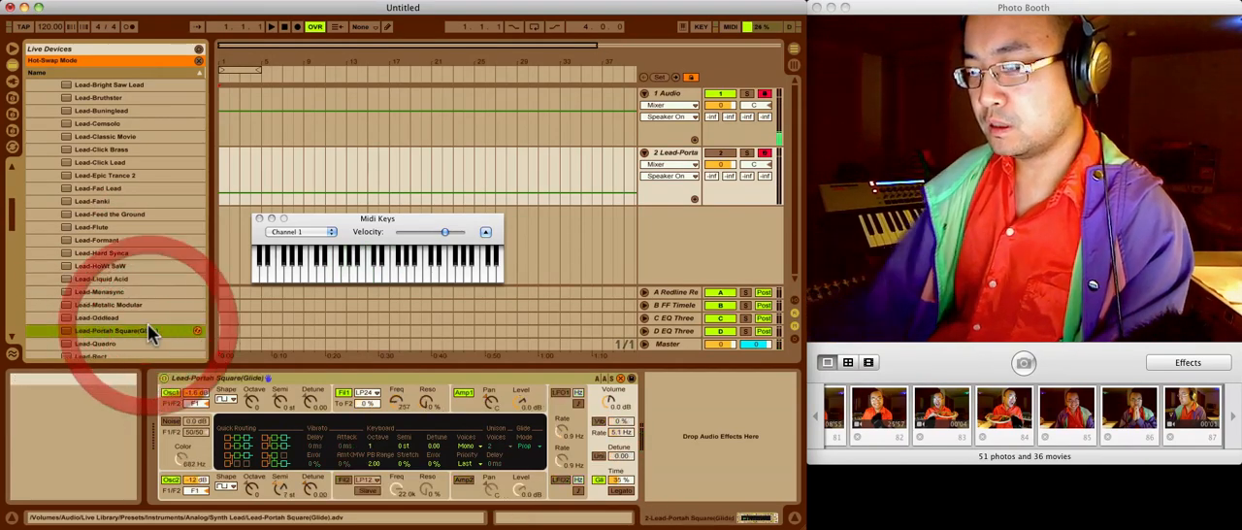